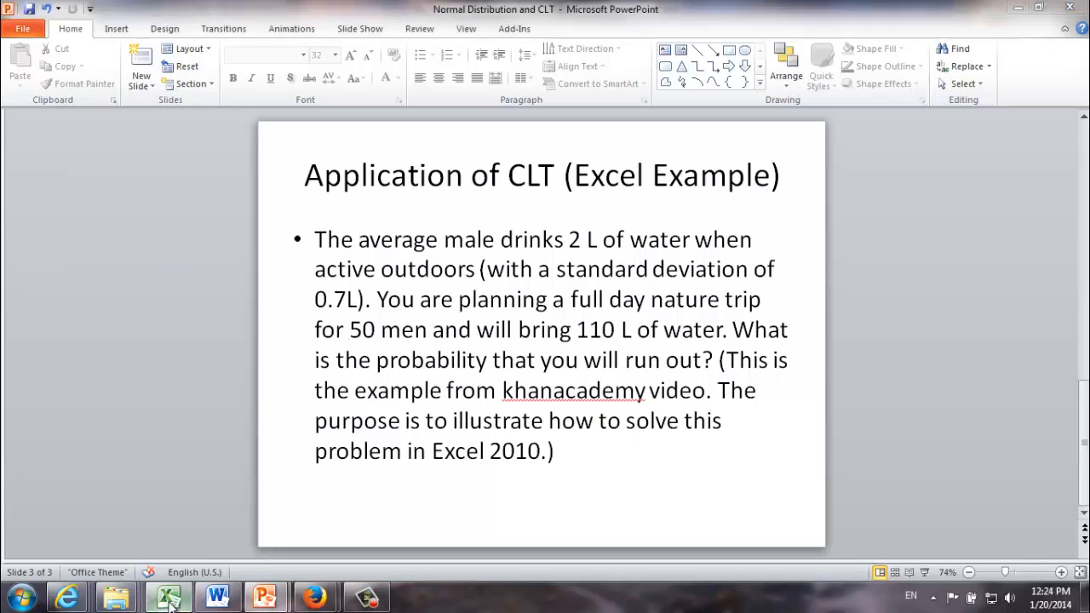
Step: Review the givens: population mean 2, population SD 0.7, sample size 50
{"action": "left_click", "coordinate": [167, 596]}
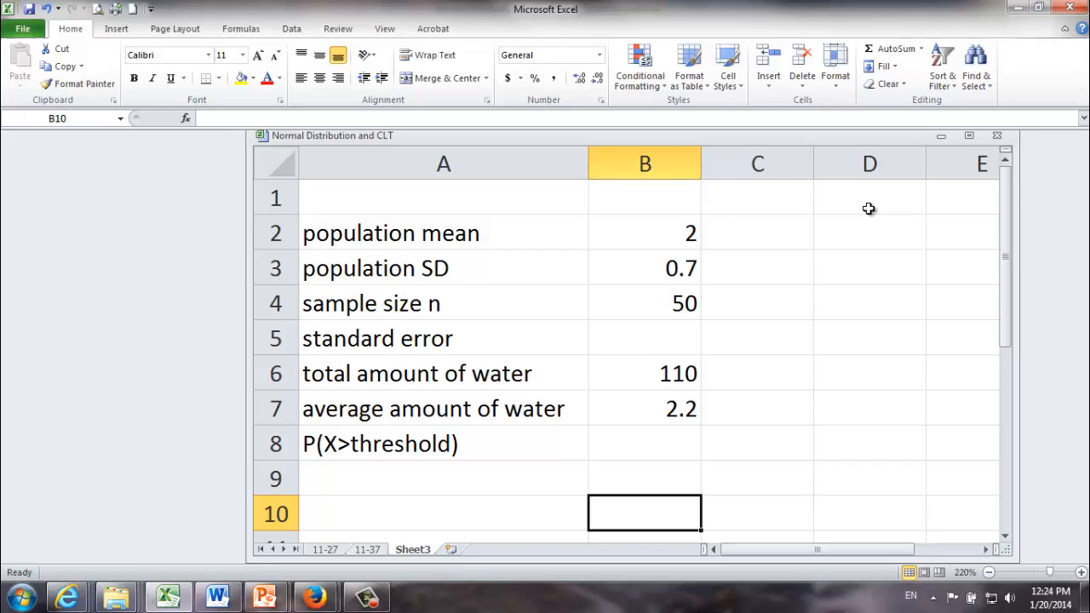
{"action": "left_click", "coordinate": [644, 231]}
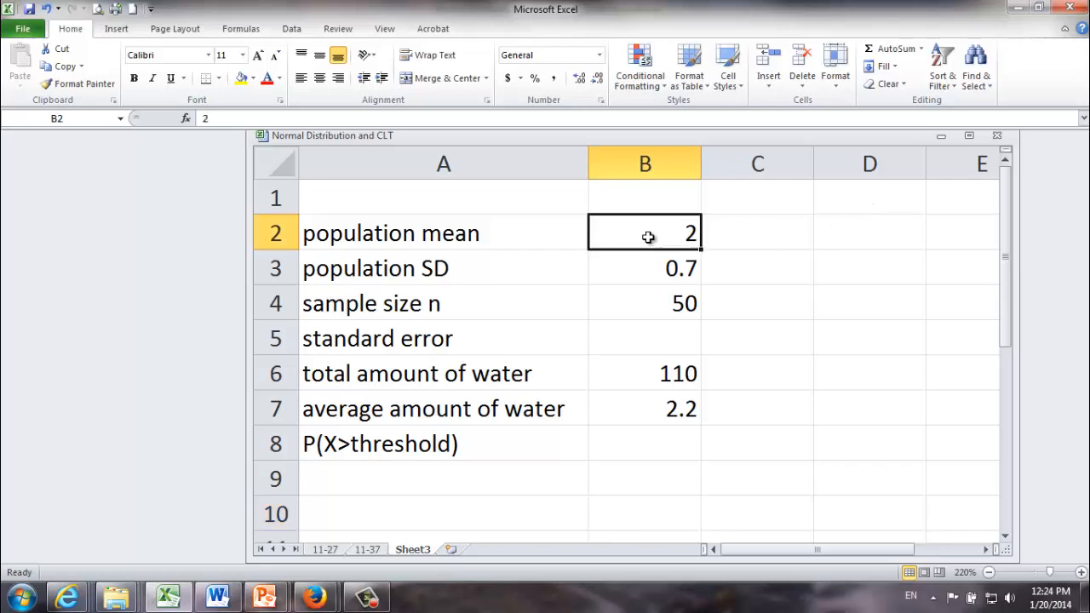
{"action": "mouse_move", "coordinate": [637, 264]}
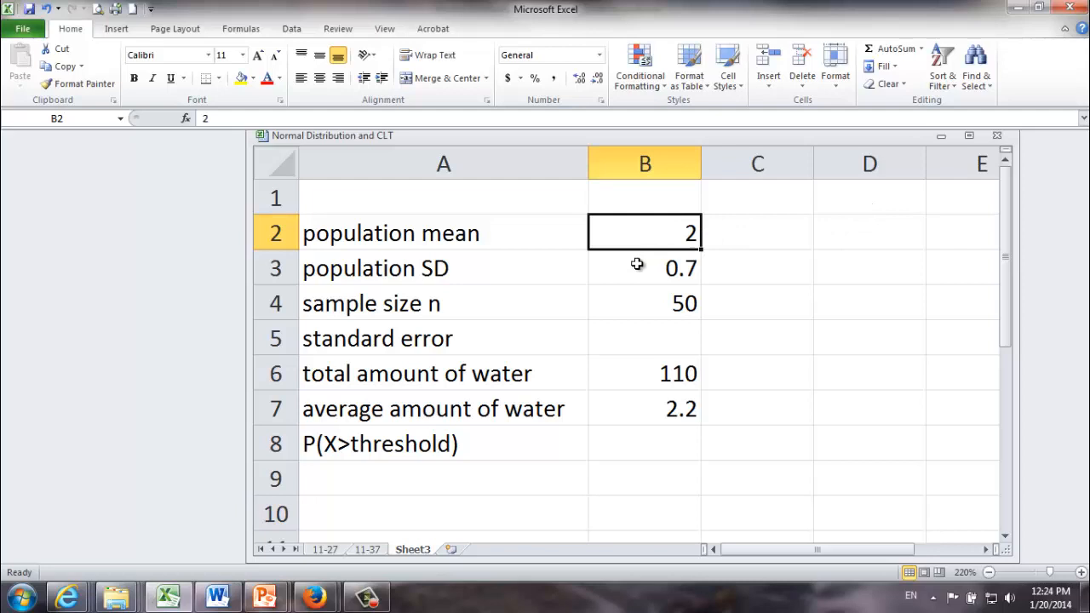
{"action": "left_click", "coordinate": [643, 268]}
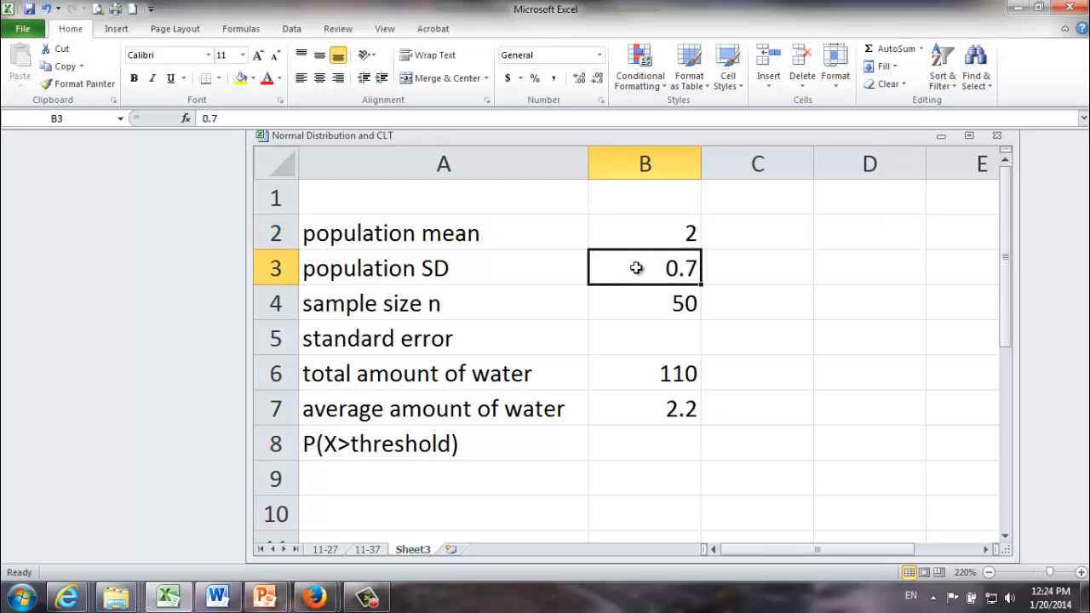
{"action": "left_click", "coordinate": [643, 303]}
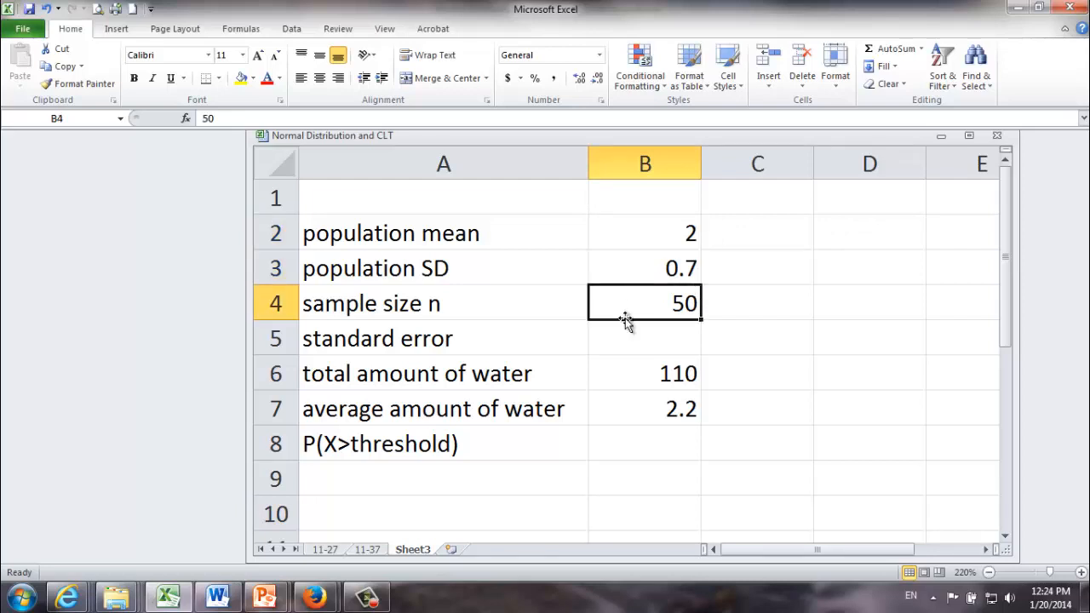
Step: Enter the standard error formula in B5 as =B3/sqrt(B4), giving 0.098995
{"action": "left_click", "coordinate": [644, 337]}
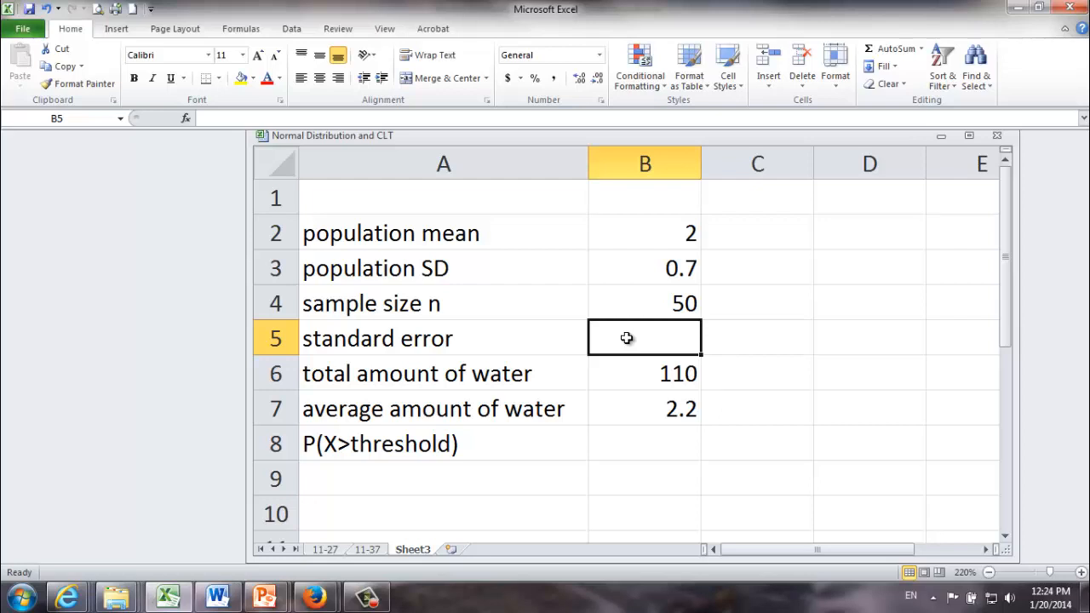
{"action": "type", "text": "="}
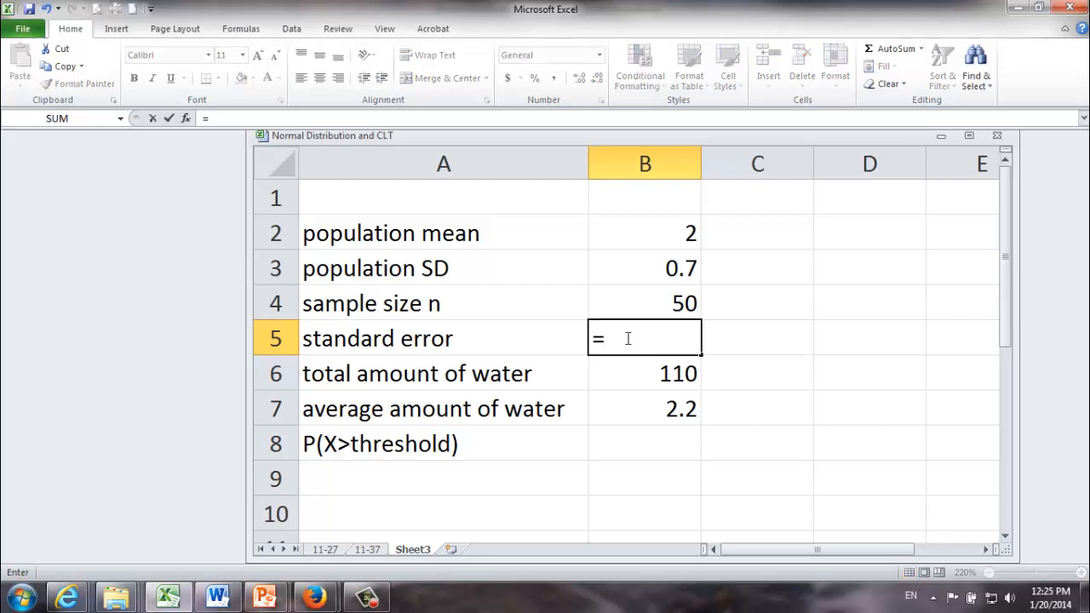
{"action": "left_click", "coordinate": [644, 267]}
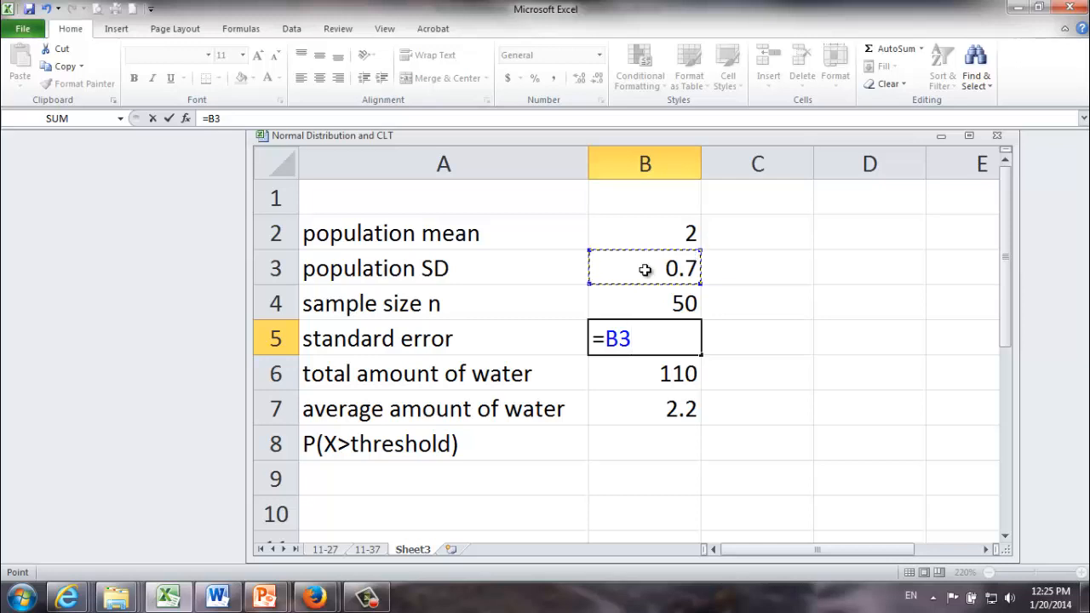
{"action": "type", "text": "/sqrt(B4"}
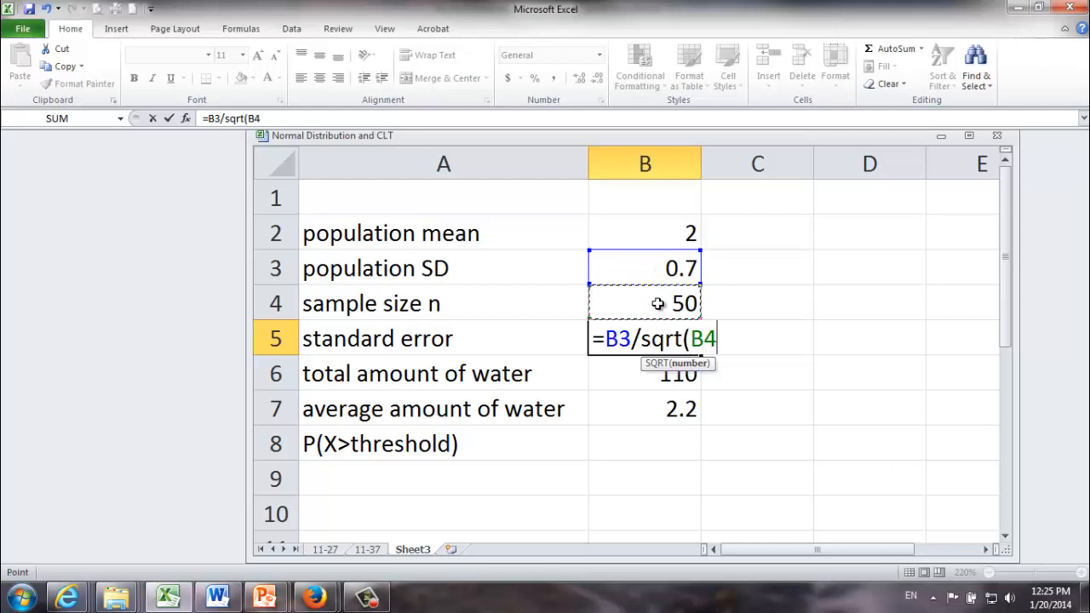
{"action": "type", "text": ")"}
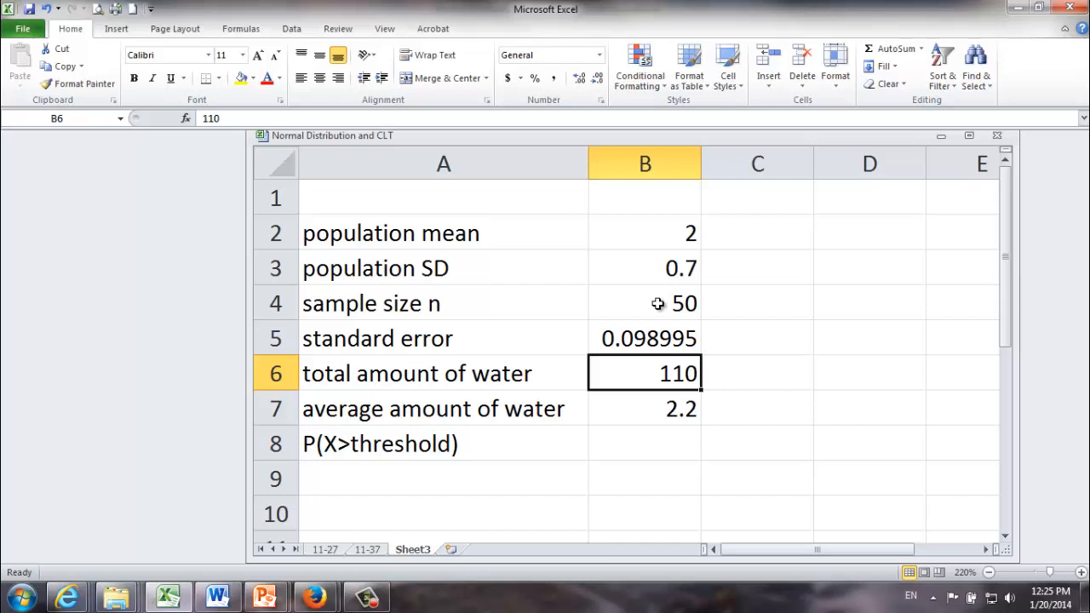
{"action": "mouse_move", "coordinate": [620, 376]}
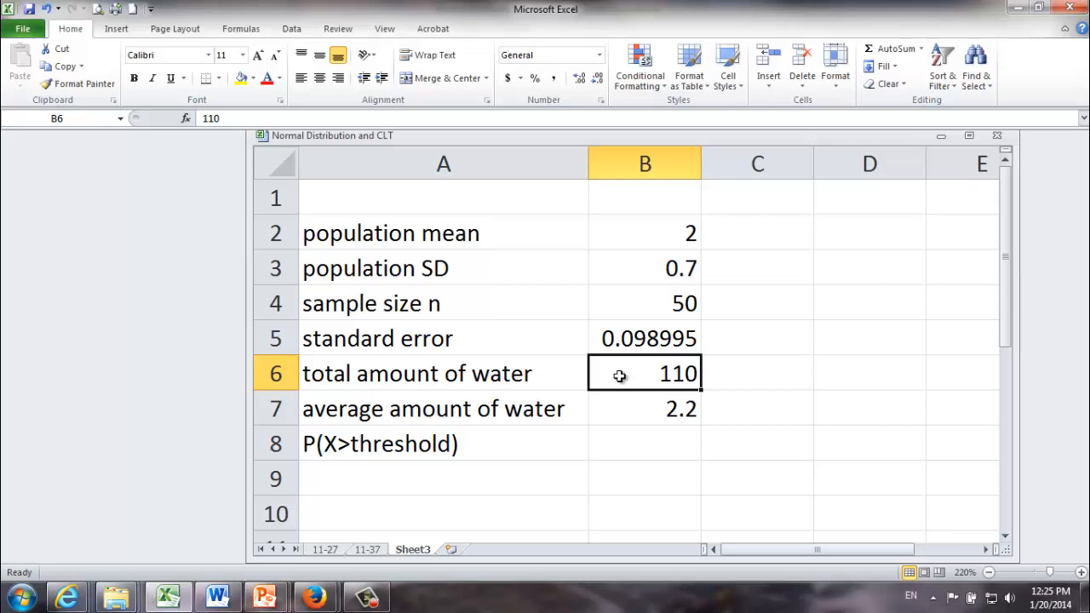
{"action": "mouse_move", "coordinate": [622, 384]}
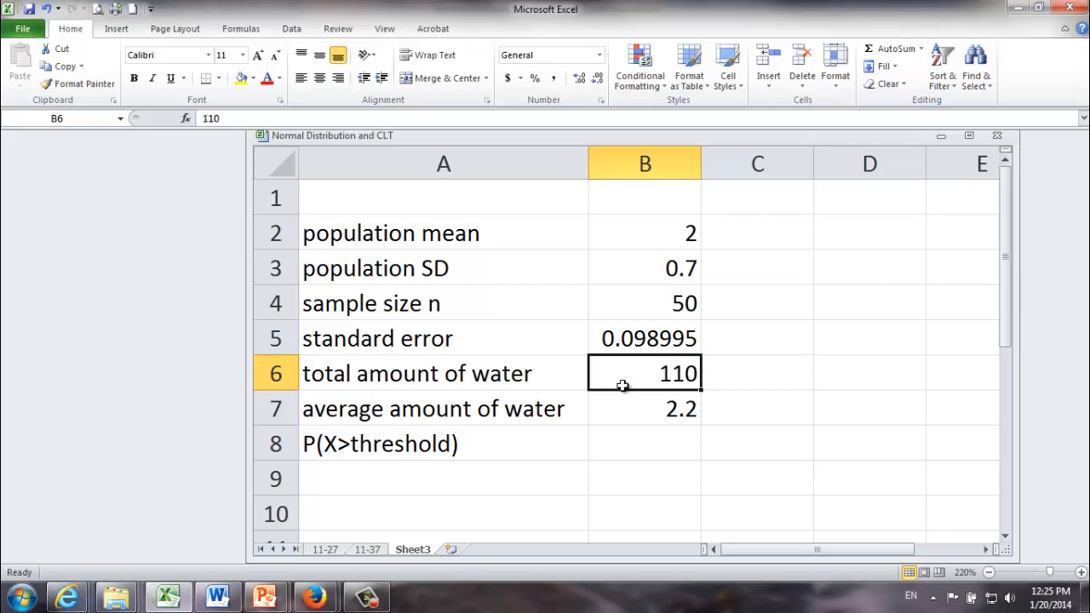
{"action": "left_click", "coordinate": [644, 409]}
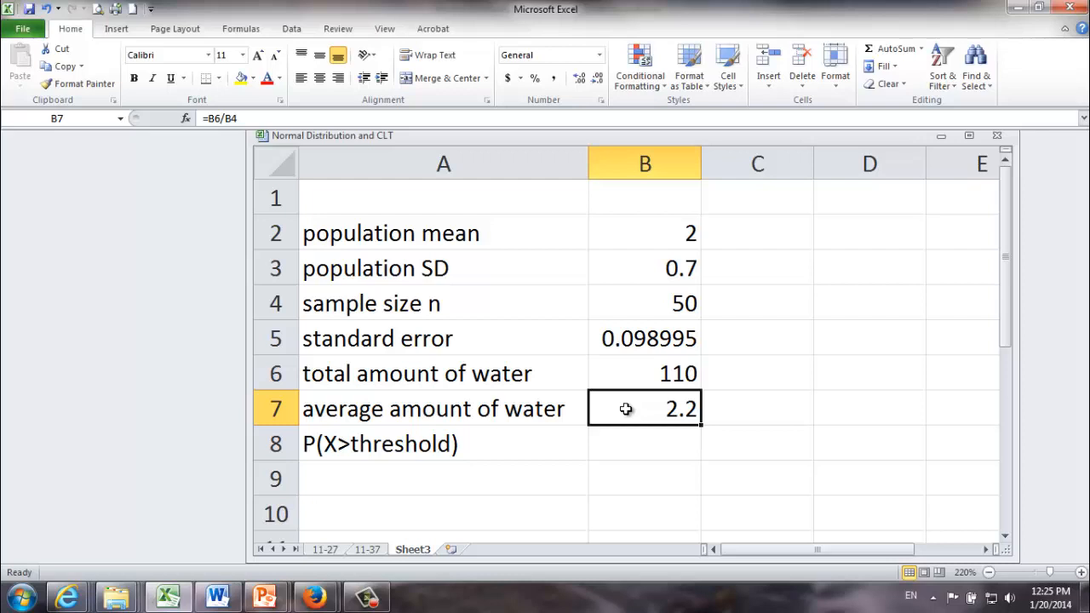
{"action": "mouse_move", "coordinate": [616, 415]}
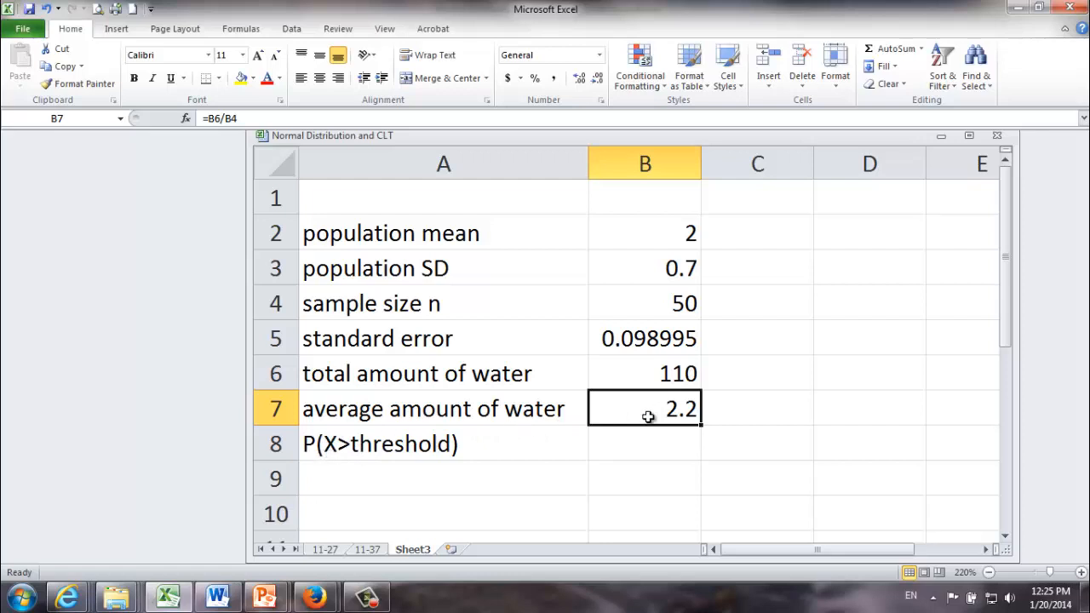
{"action": "mouse_move", "coordinate": [621, 449]}
{"action": "type", "text": "="}
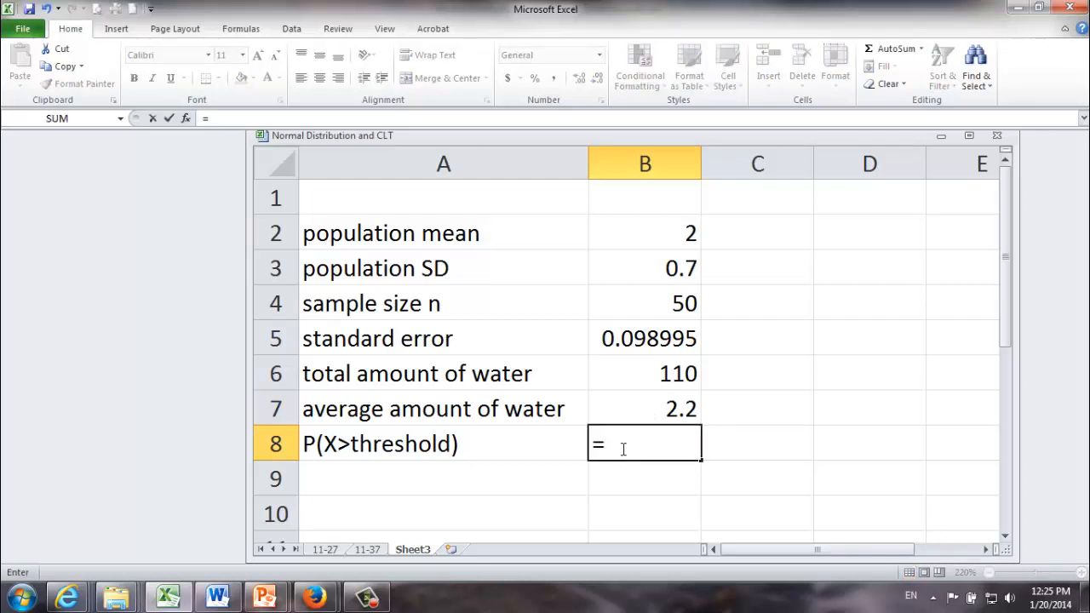
Step: Build =1-NORM.DIST(B7,B2,B5,1) with average amount, mean, standard error and cumulative TRUE
{"action": "type", "text": "1-"}
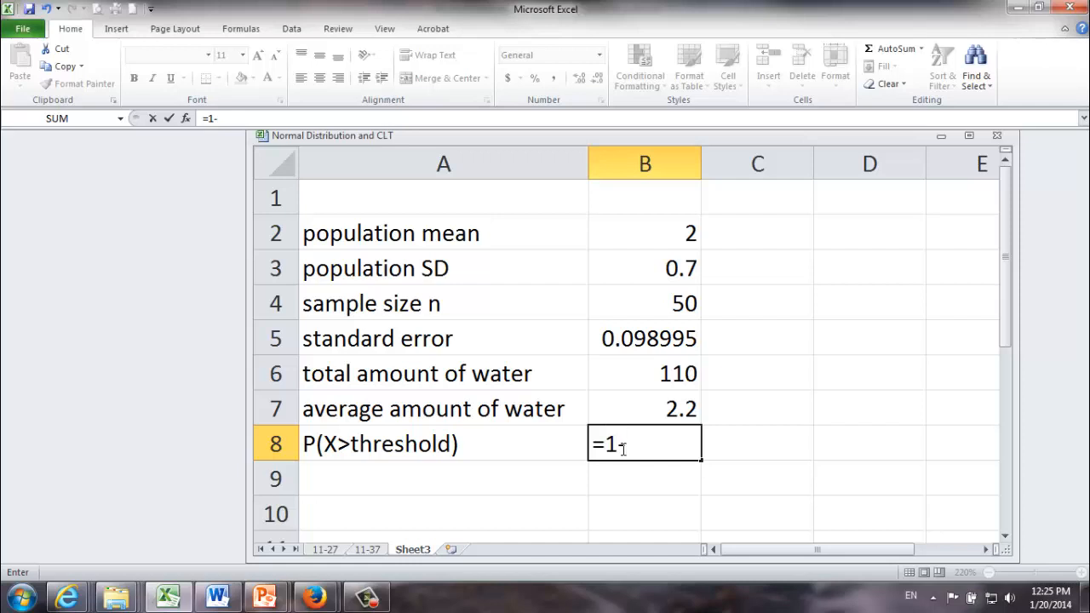
{"action": "type", "text": "norm"}
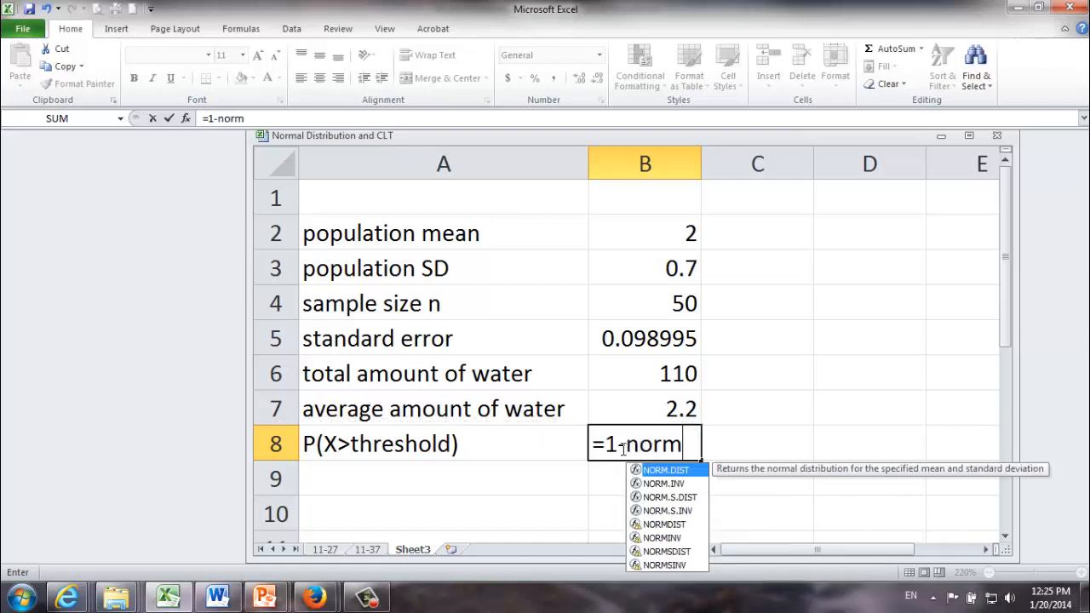
{"action": "type", "text": ".DIST("}
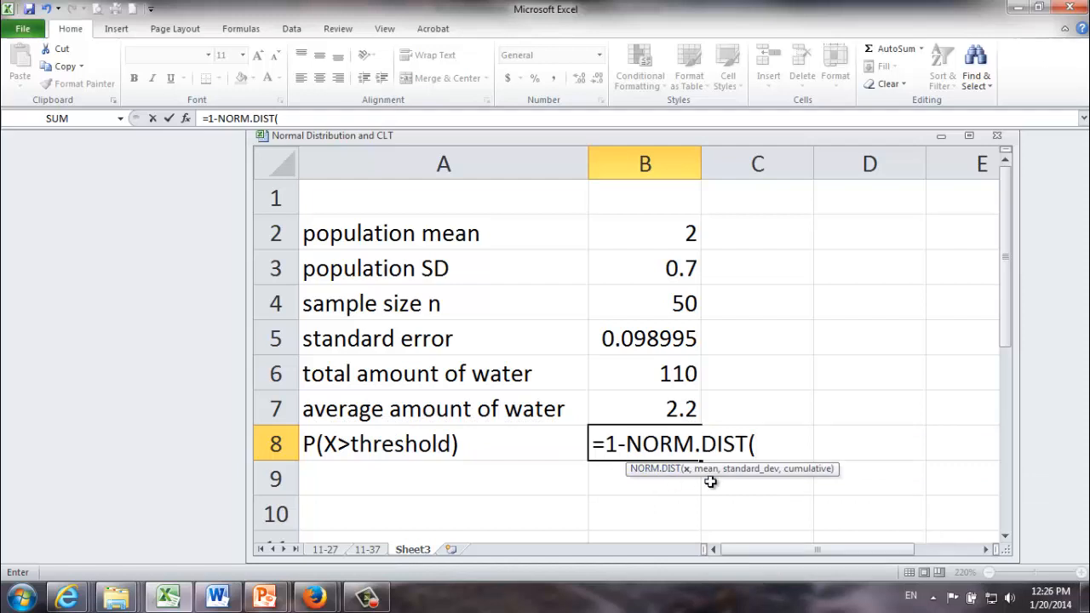
{"action": "left_click", "coordinate": [644, 408]}
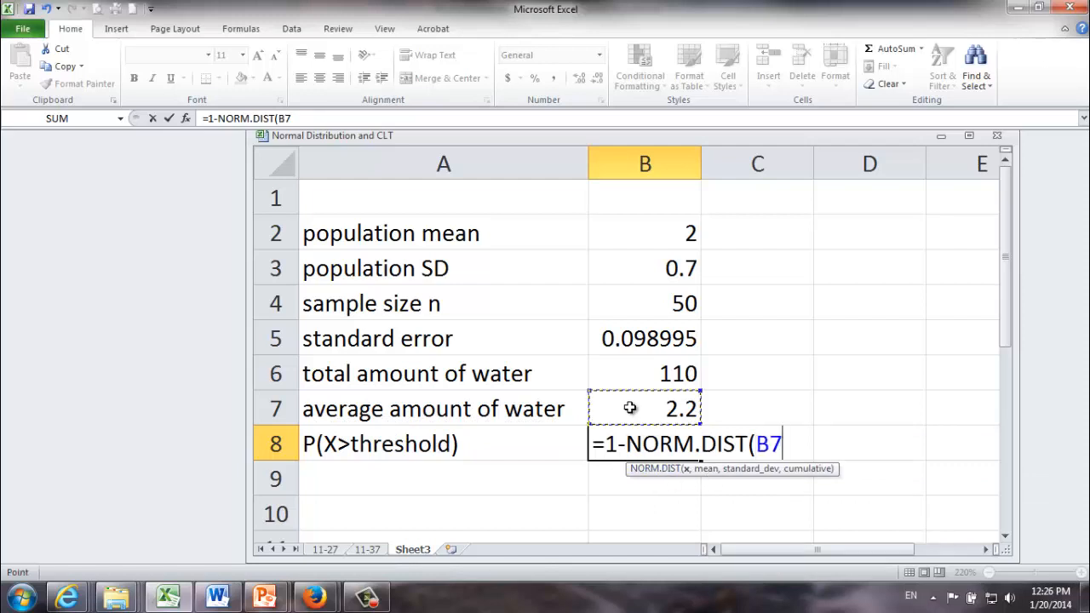
{"action": "type", "text": ","}
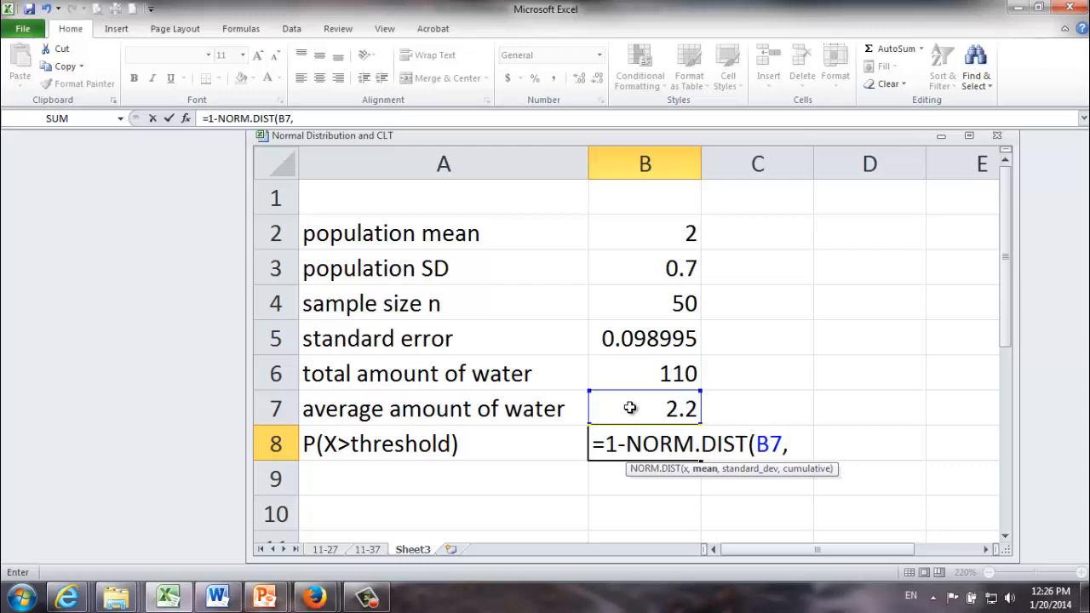
{"action": "left_click", "coordinate": [643, 232]}
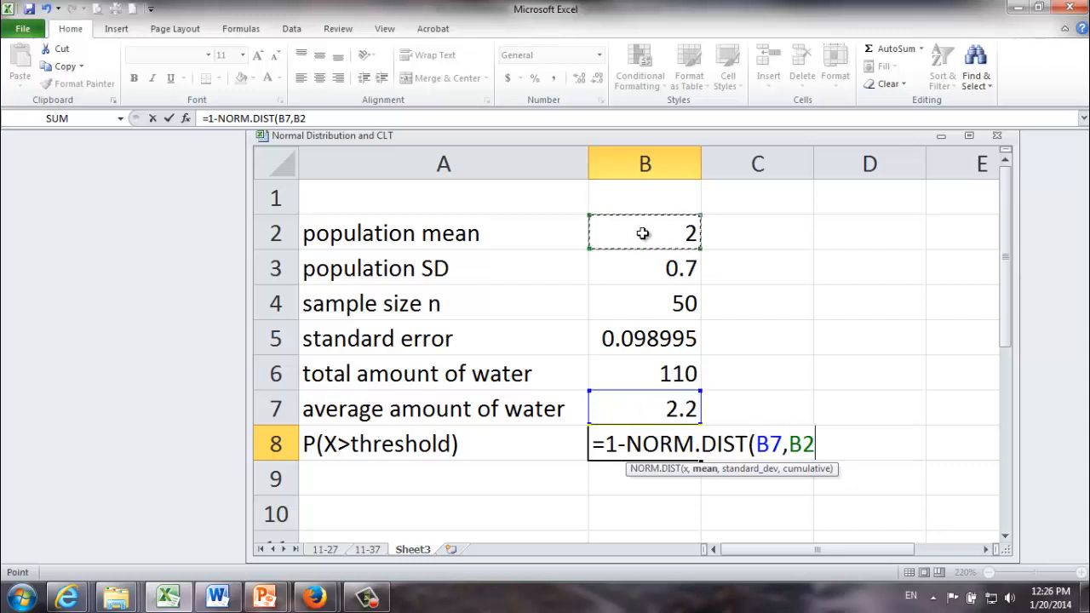
{"action": "type", "text": ","}
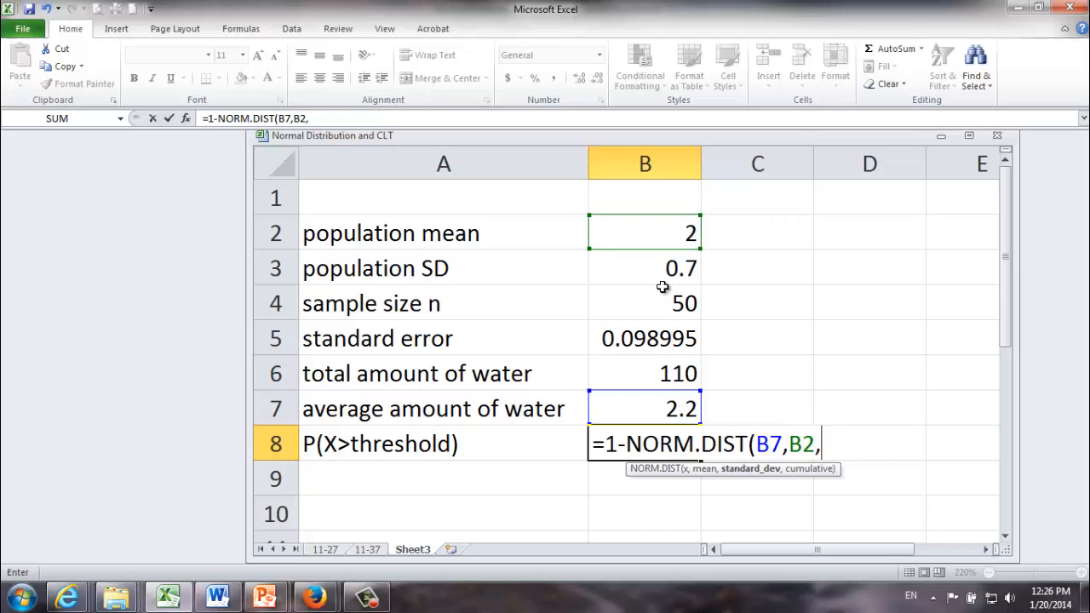
{"action": "mouse_move", "coordinate": [638, 337]}
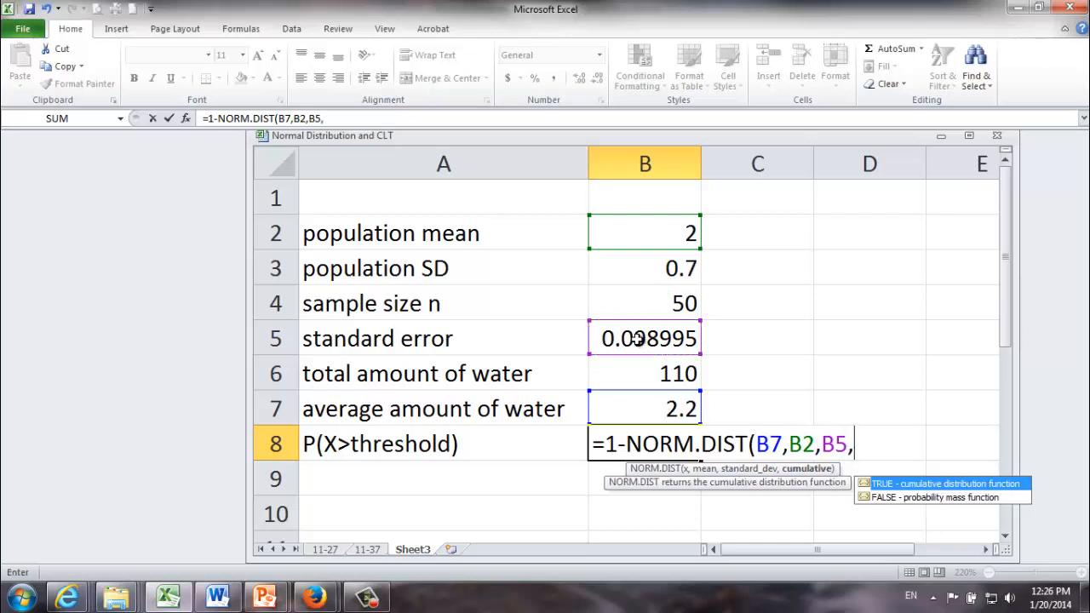
{"action": "type", "text": "1"}
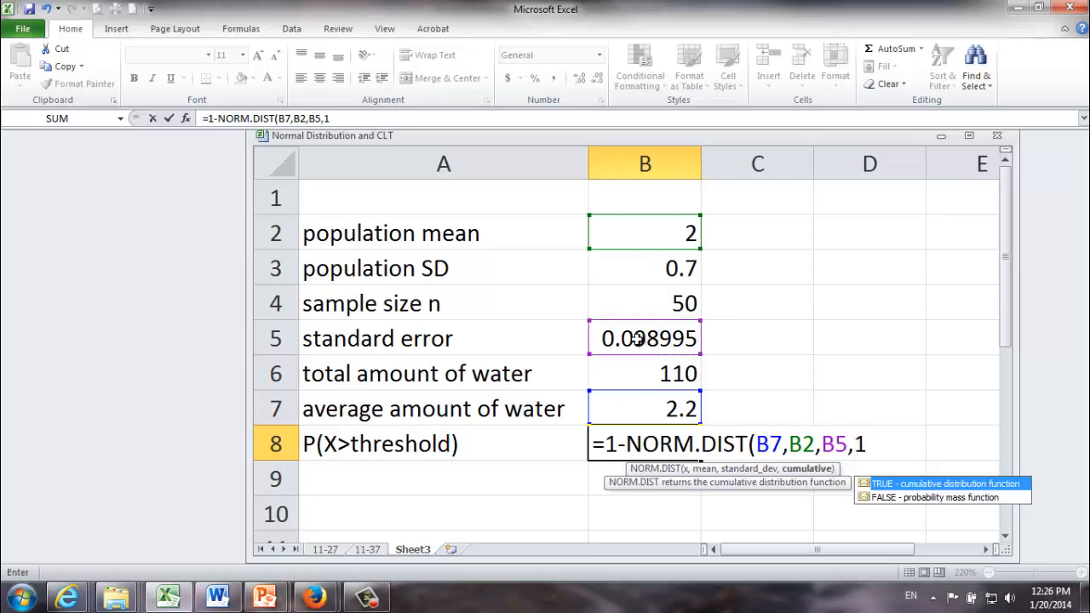
{"action": "type", "text": ")"}
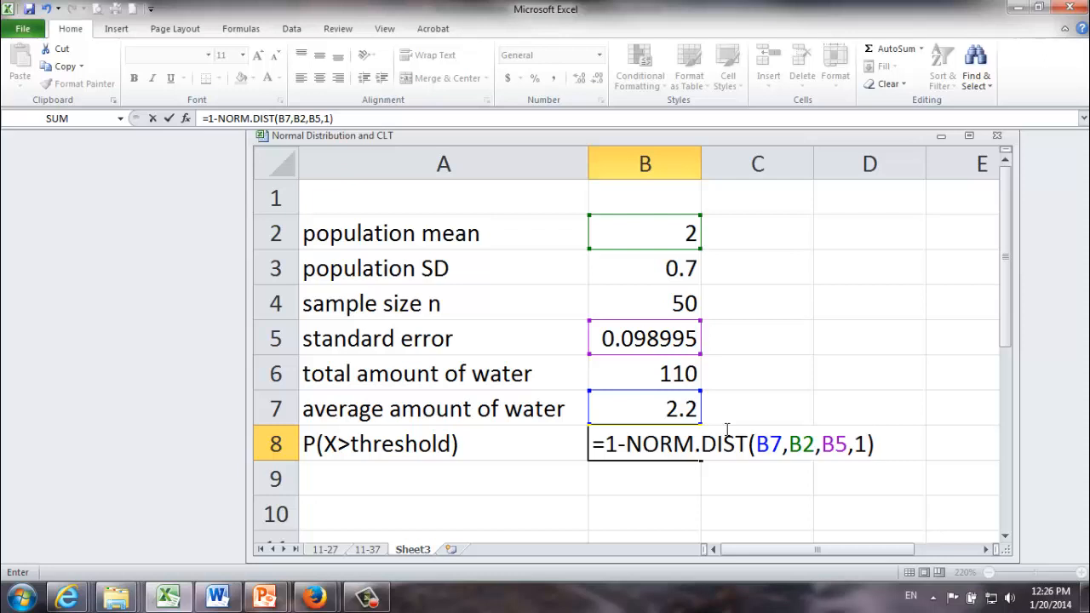
{"action": "mouse_move", "coordinate": [520, 451]}
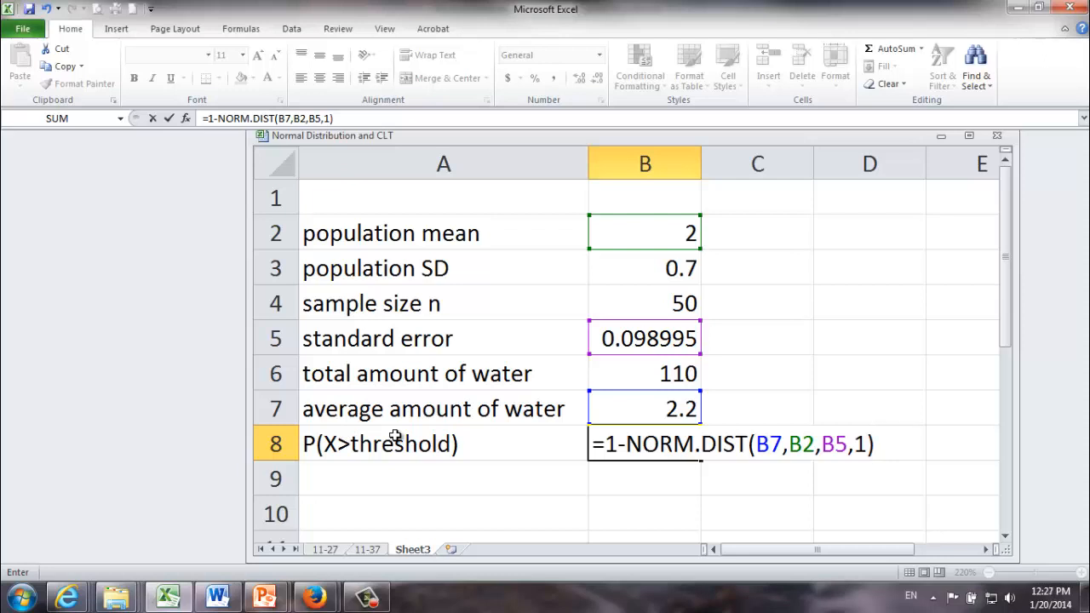
{"action": "mouse_move", "coordinate": [610, 453]}
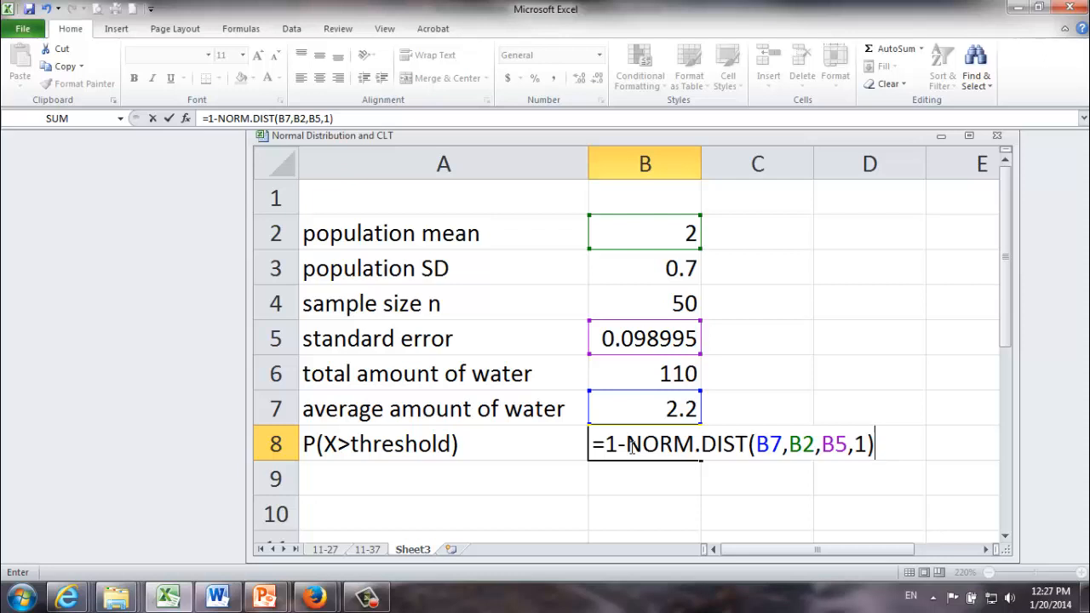
Step: Commit the B8 formula so the probability of running out shows 0.021676
{"action": "key", "text": "Return"}
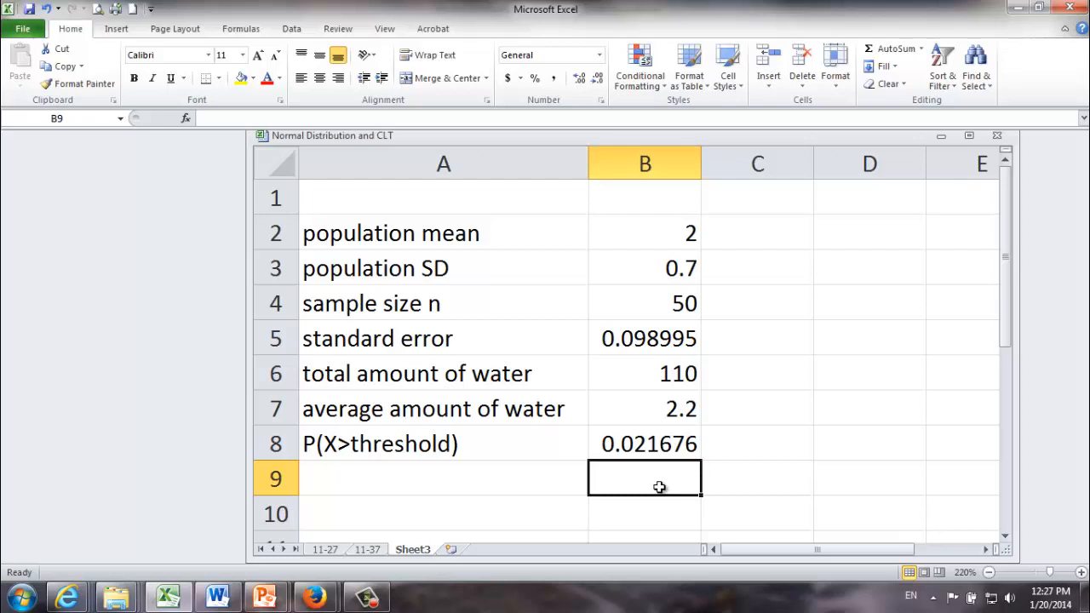
{"action": "mouse_move", "coordinate": [633, 457]}
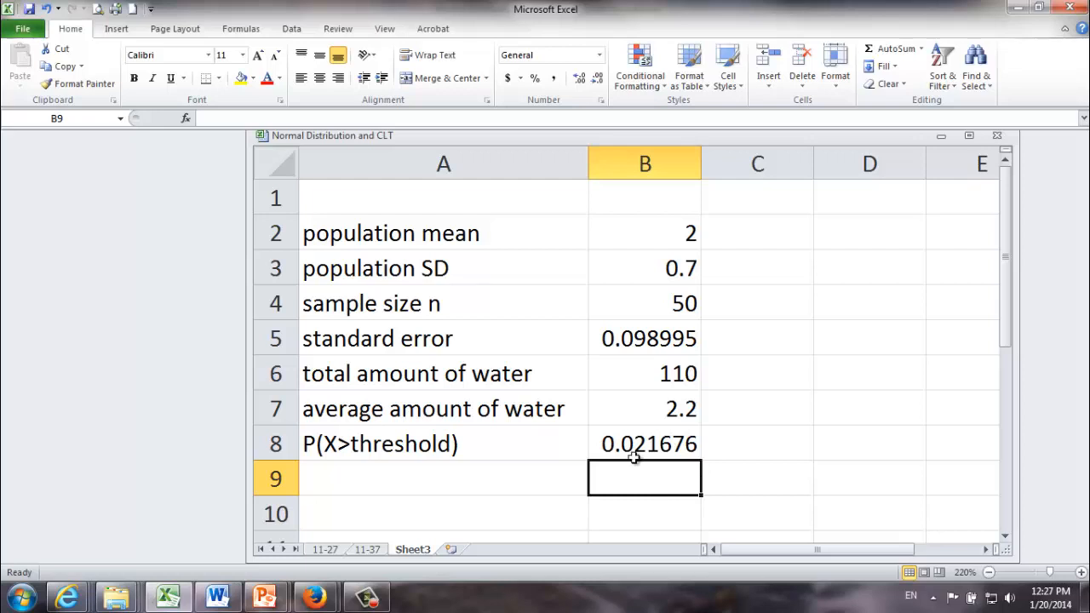